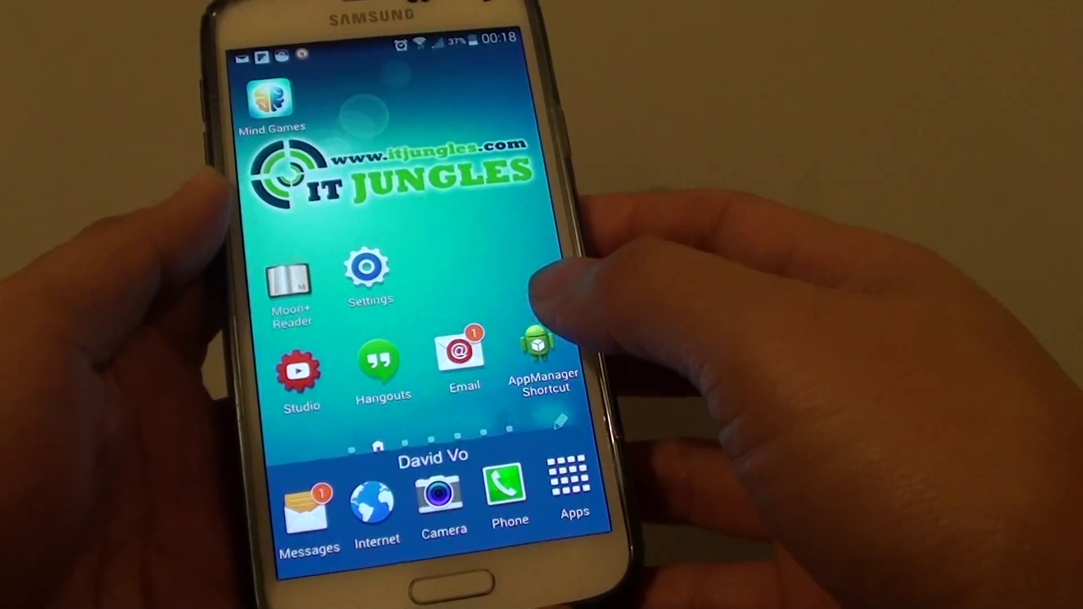
Launch the Samsung Email app from the home screen
left_click(461, 359)
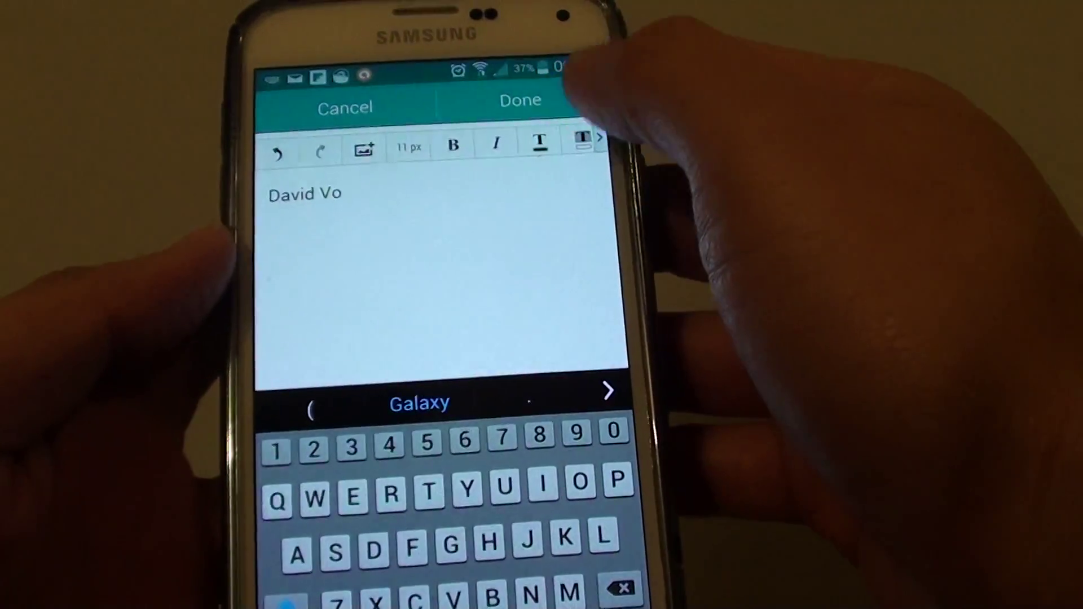
Save "David Vo" as the new account signature with Done
left_click(519, 106)
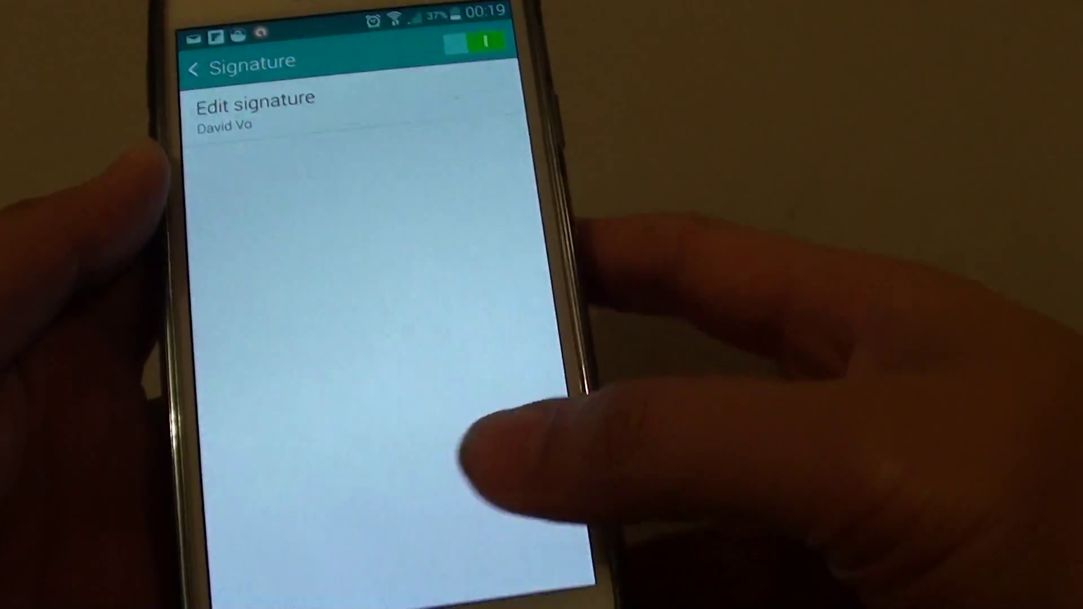
Go back from the signature page to the account settings
left_click(194, 65)
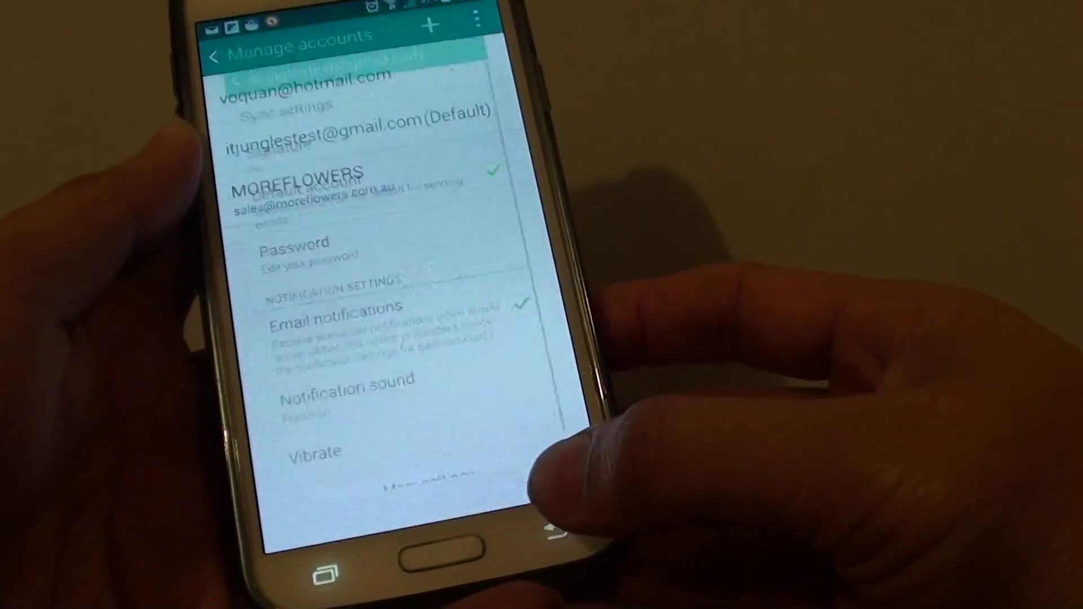